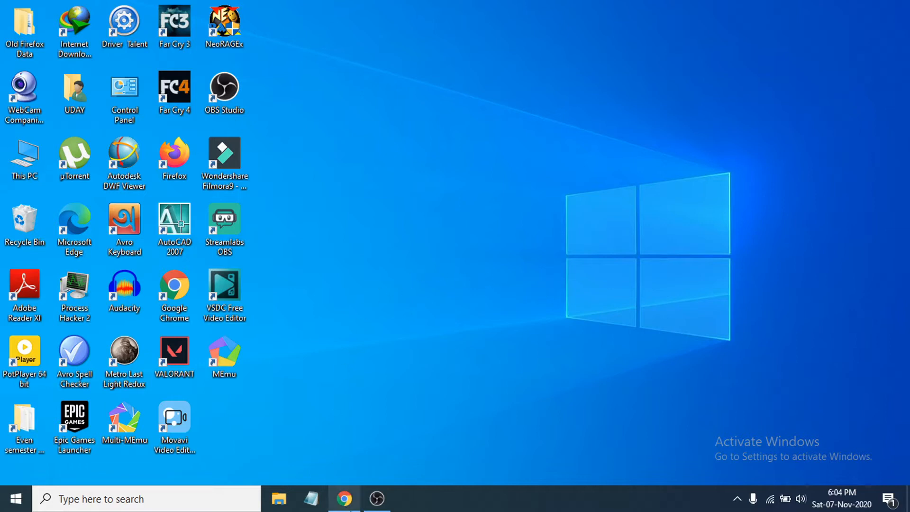
Bring up Google Chrome from the taskbar to search Google for 'ldplayer'.
left_click(344, 499)
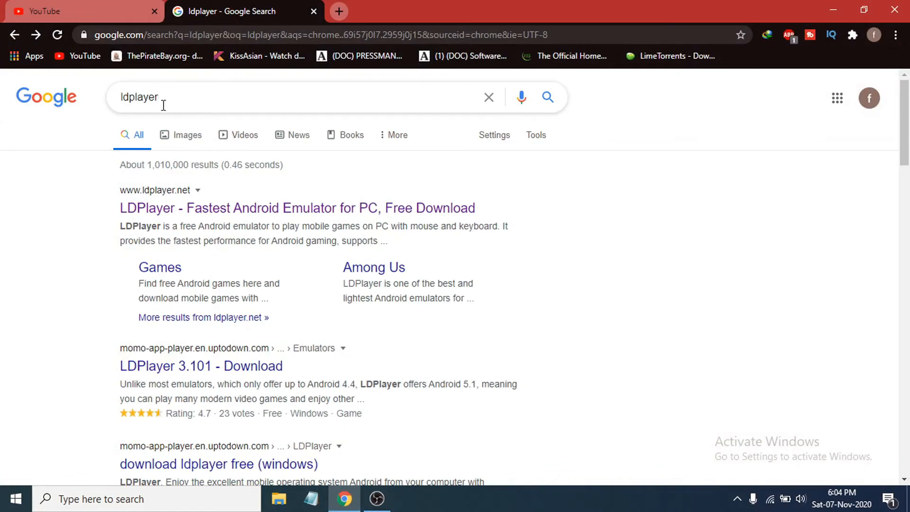
mouse_move(168, 218)
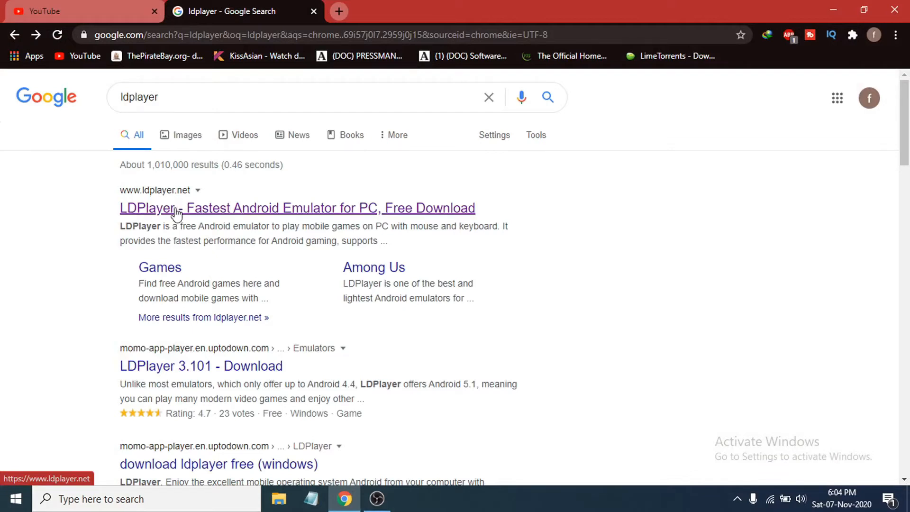
mouse_move(174, 213)
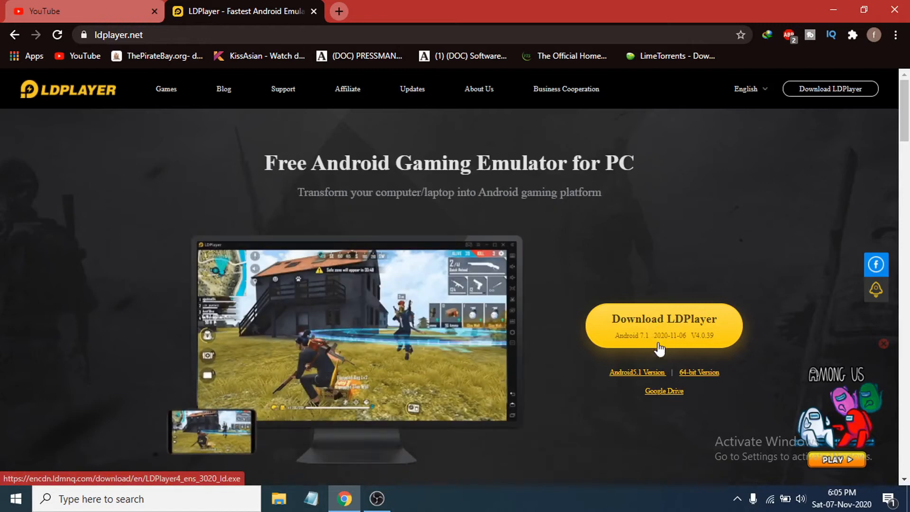
mouse_move(636, 372)
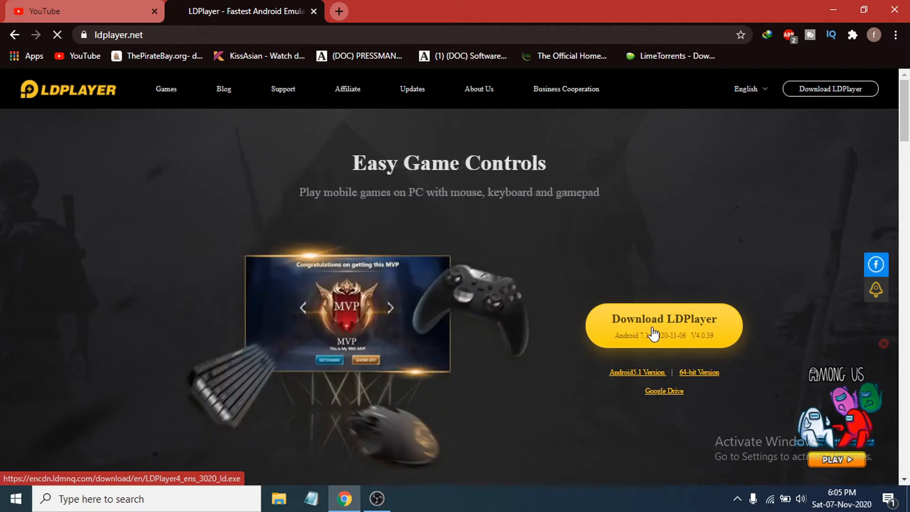
Download the LDPlayer installer LDPlayer4_ens_3020_ld from ldplayer.net into Downloads\Programs.
left_click(664, 325)
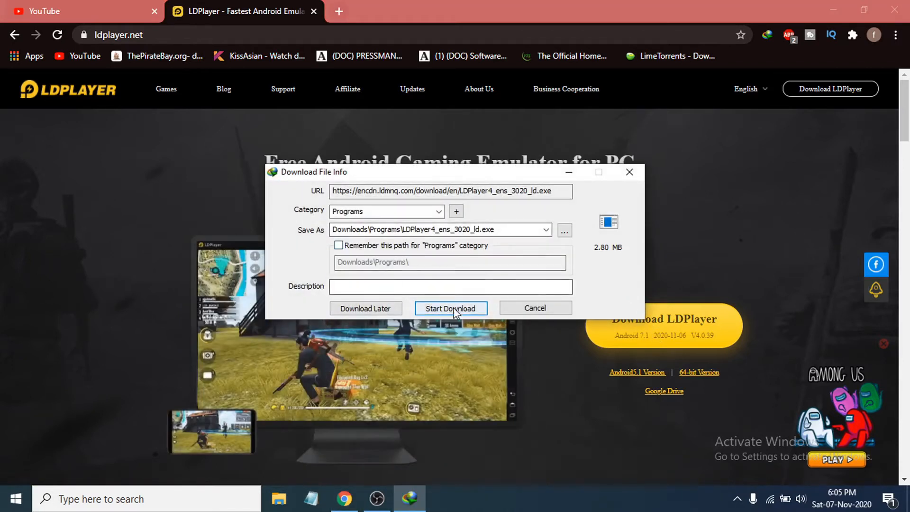
left_click(451, 308)
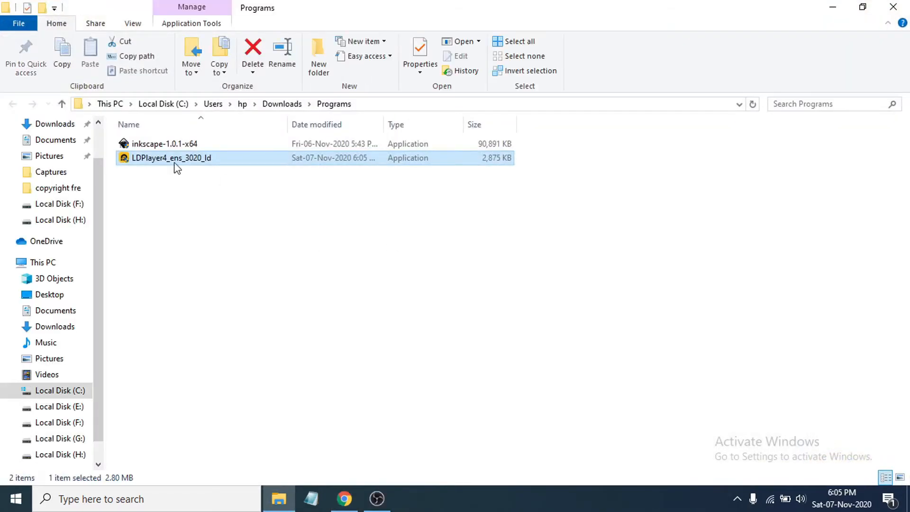
mouse_move(185, 170)
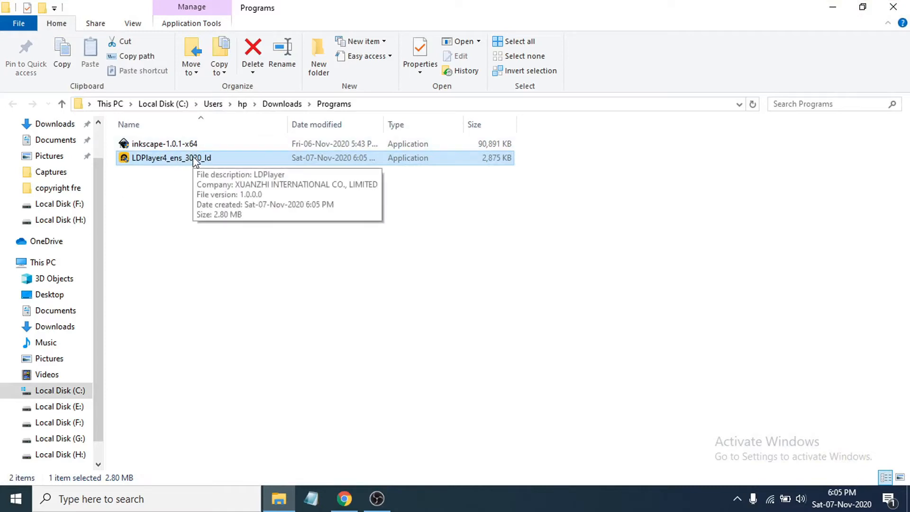
mouse_move(308, 255)
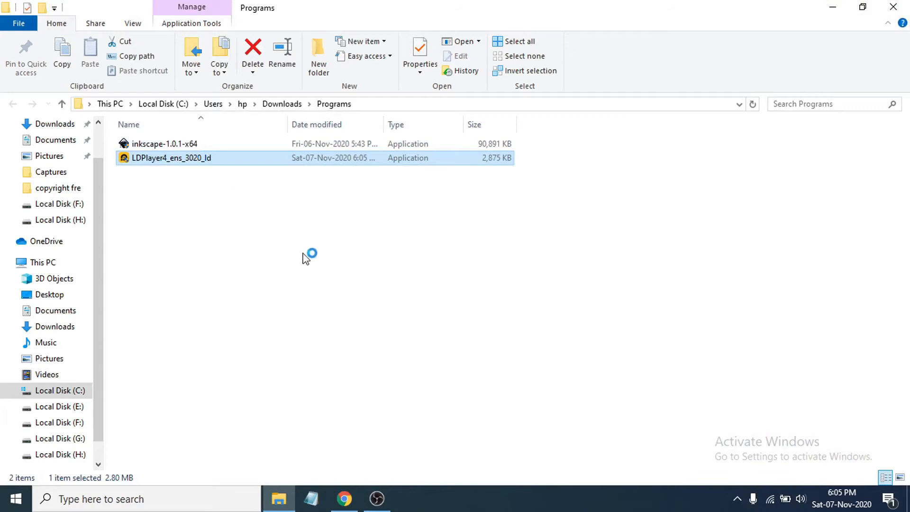
Run LDPlayer4_ens_3020_ld from the Downloads > Programs folder.
double_click(172, 157)
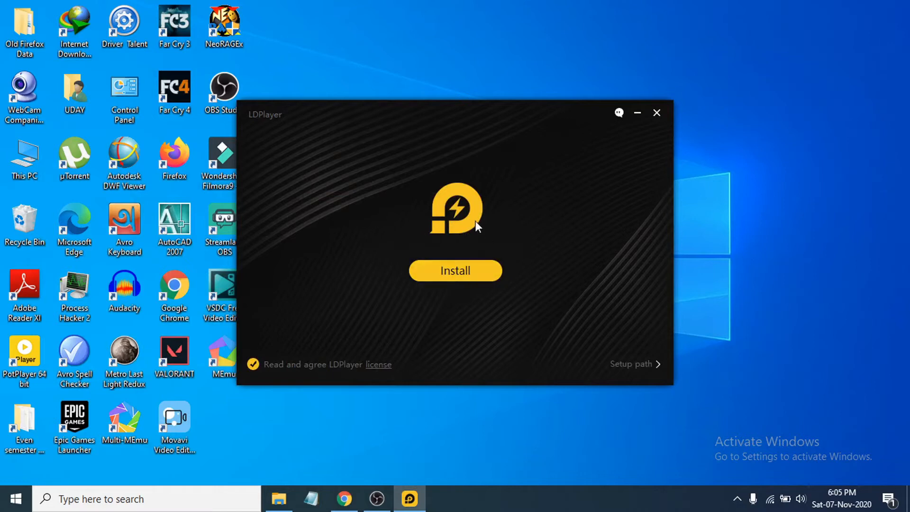
mouse_move(546, 300)
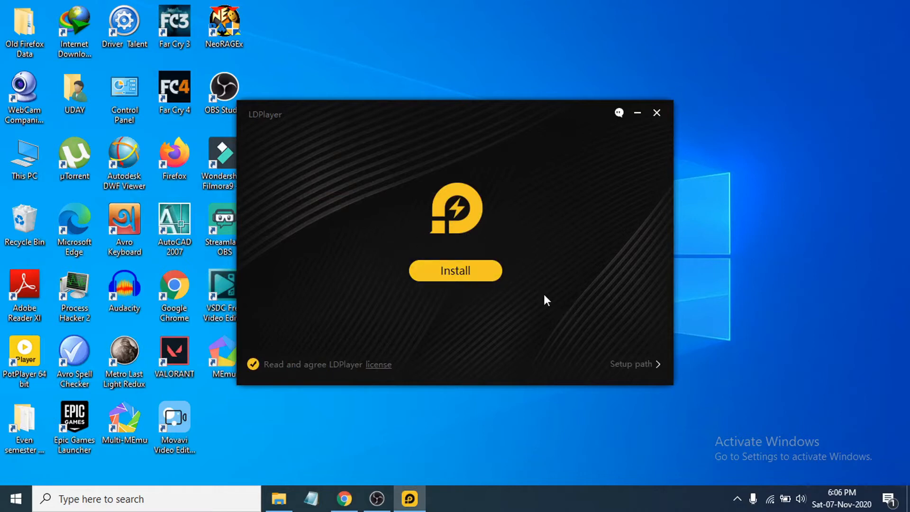
mouse_move(352, 223)
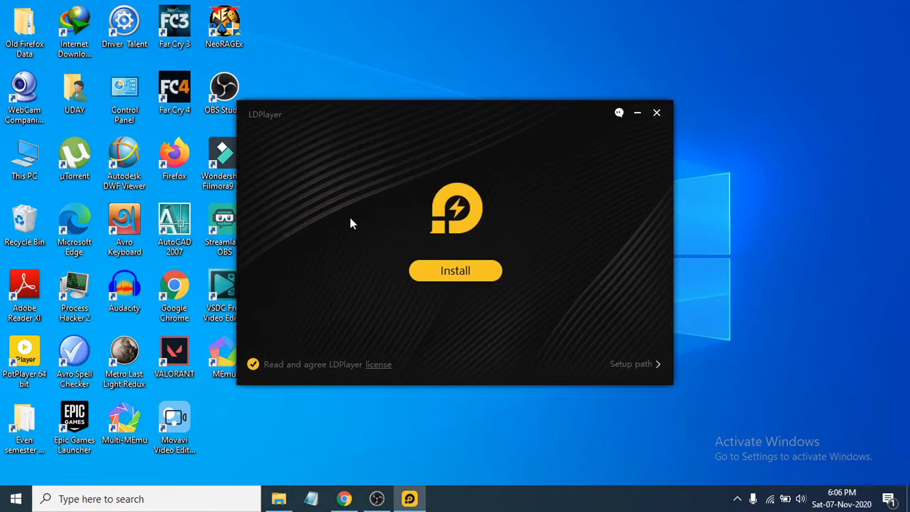
mouse_move(442, 233)
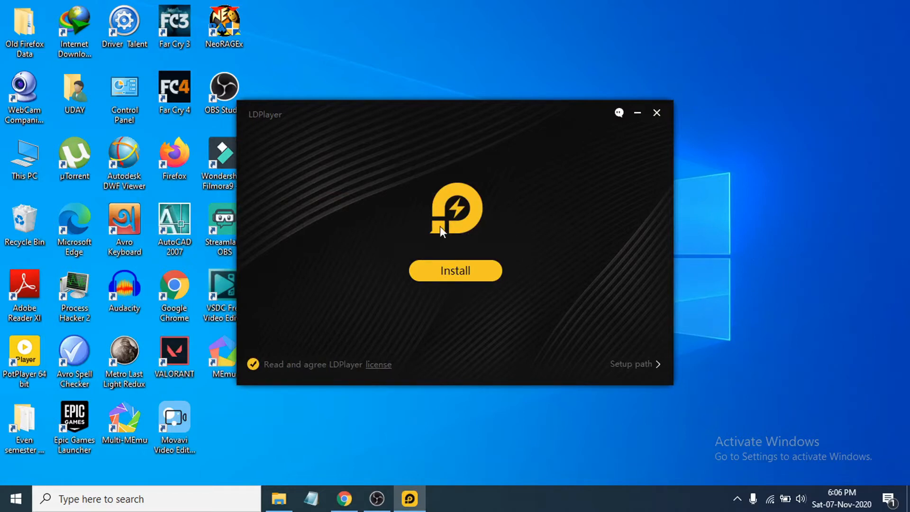
mouse_move(422, 229)
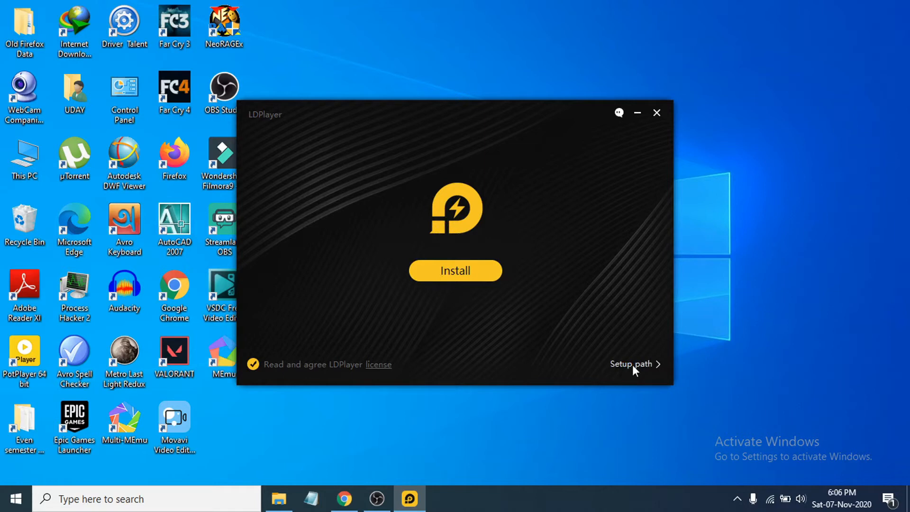
left_click(632, 364)
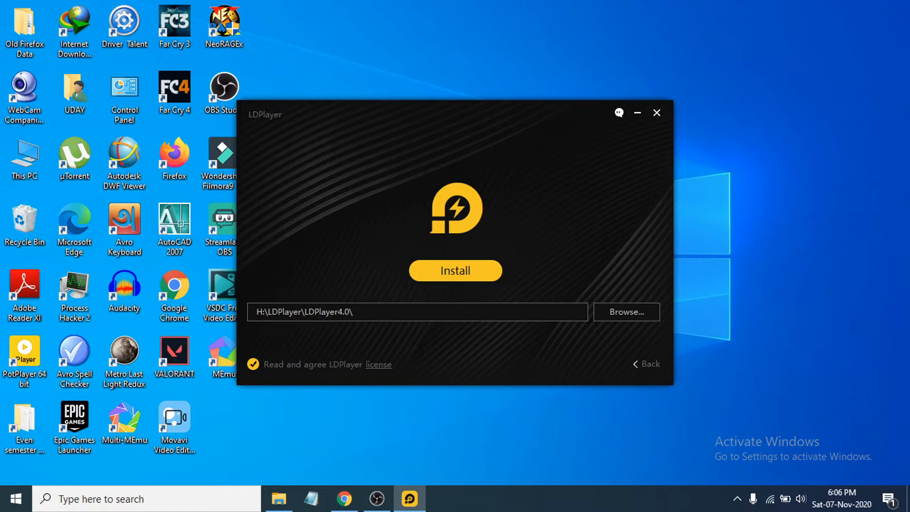
left_click(625, 312)
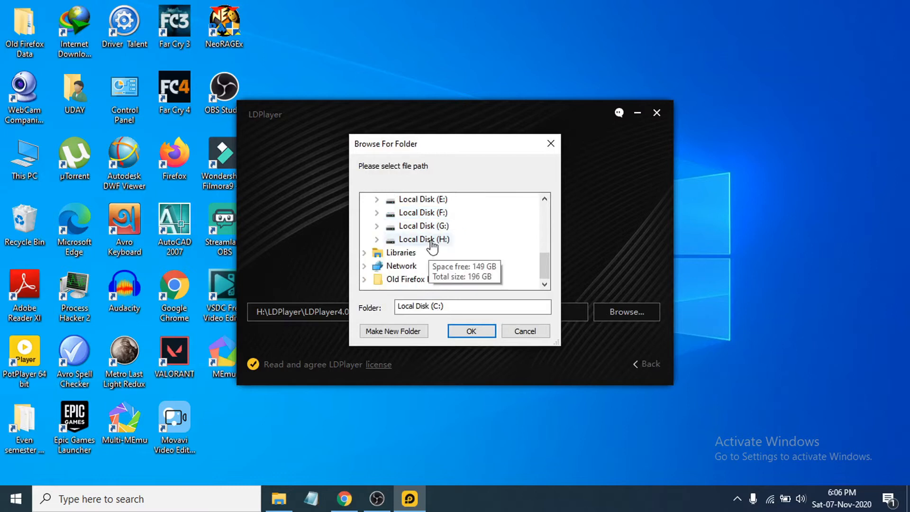
left_click(471, 331)
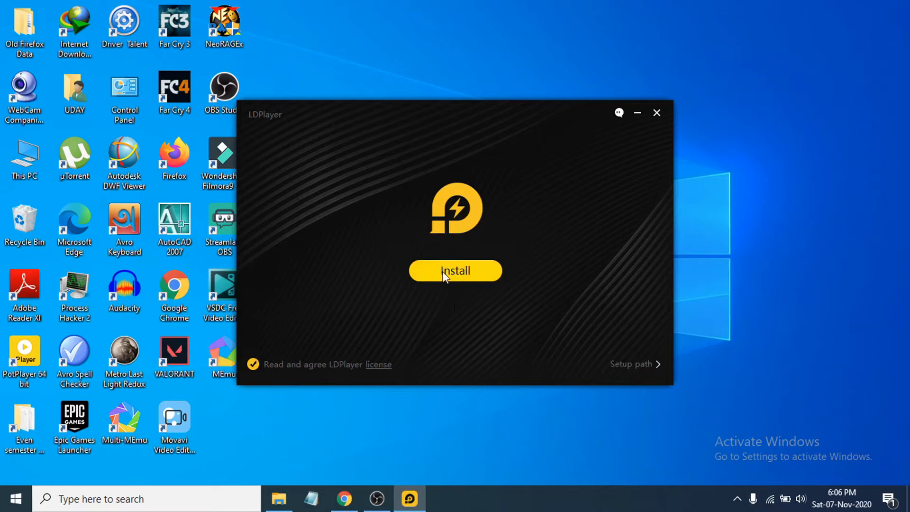
Install LDPlayer, adding LDPlayer4 and LDMultiPlayer desktop shortcuts.
left_click(455, 270)
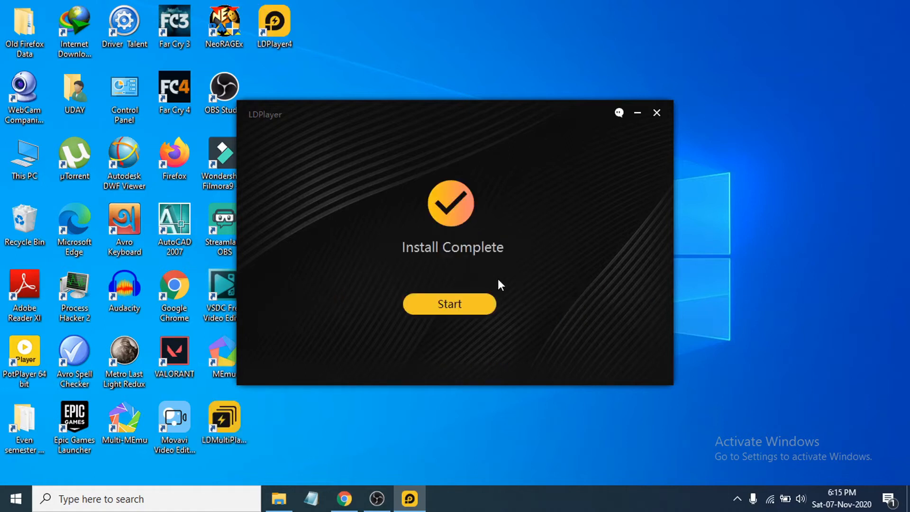
mouse_move(443, 275)
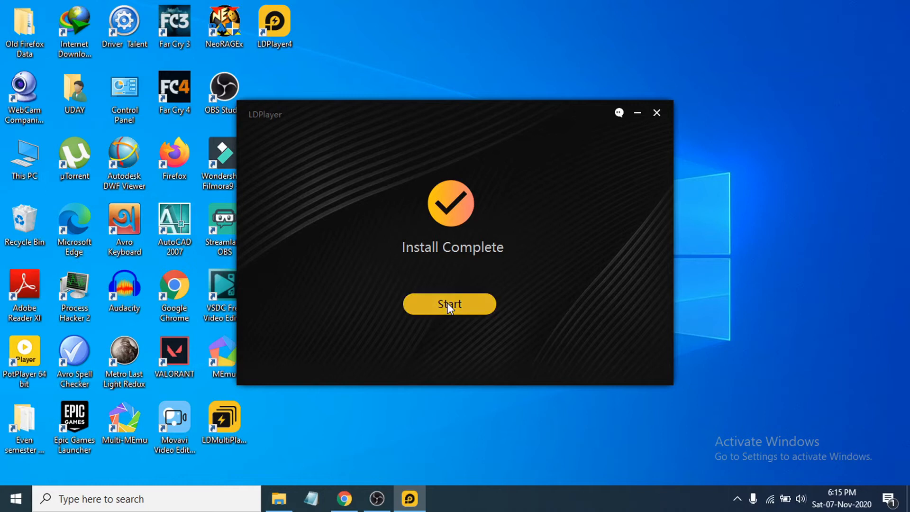
mouse_move(489, 313)
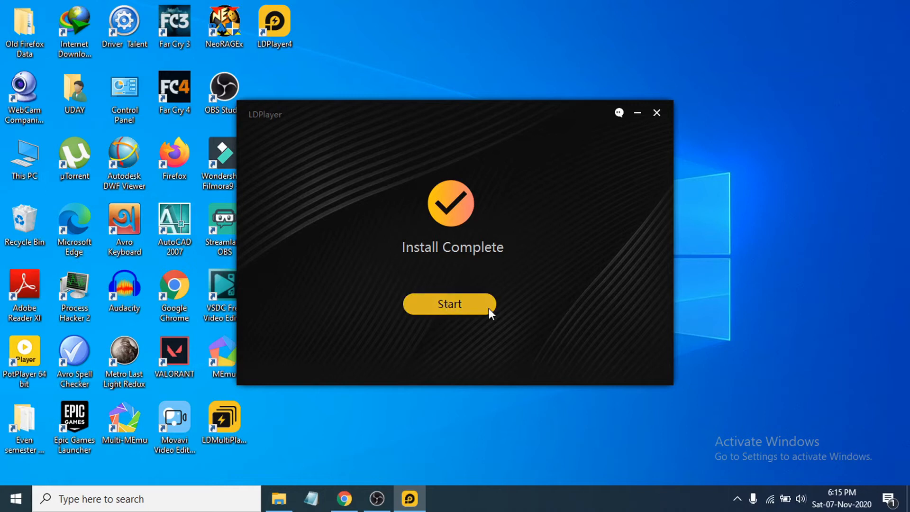
Start LDPlayer 4.0.39 from the Install Complete screen.
left_click(449, 305)
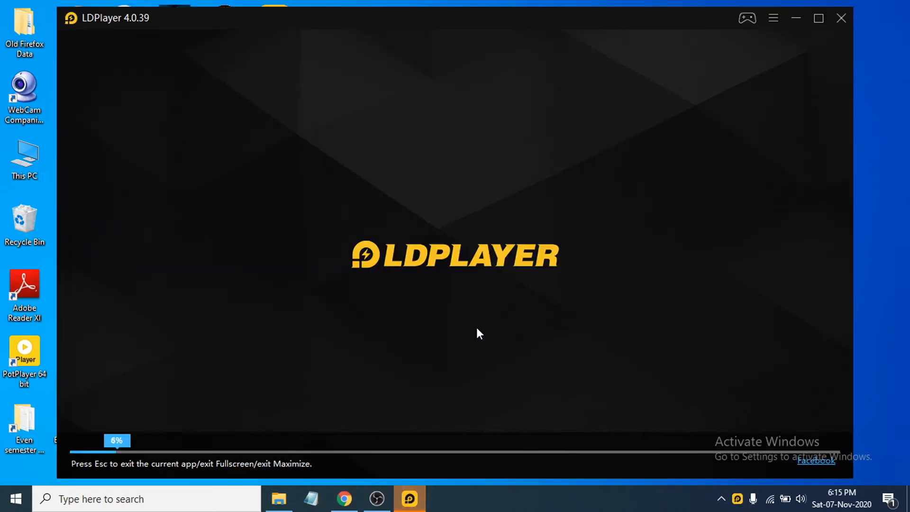
mouse_move(415, 282)
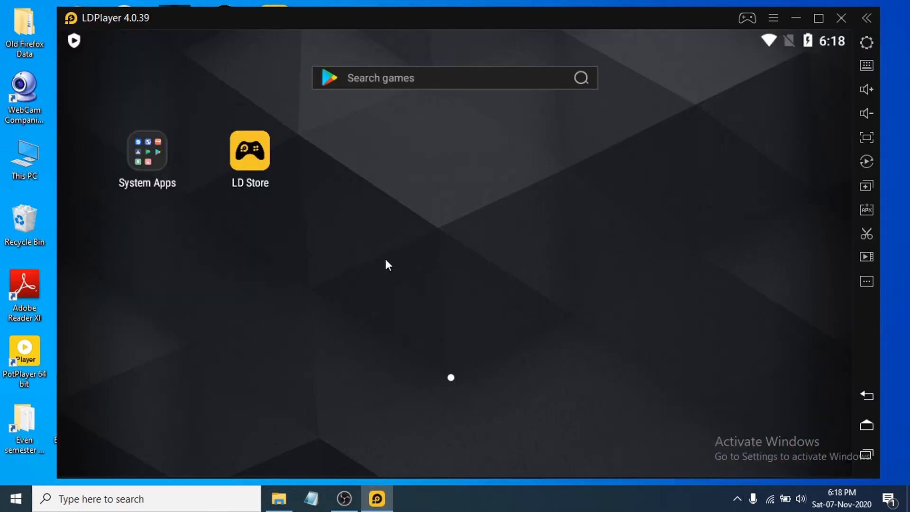
mouse_move(395, 242)
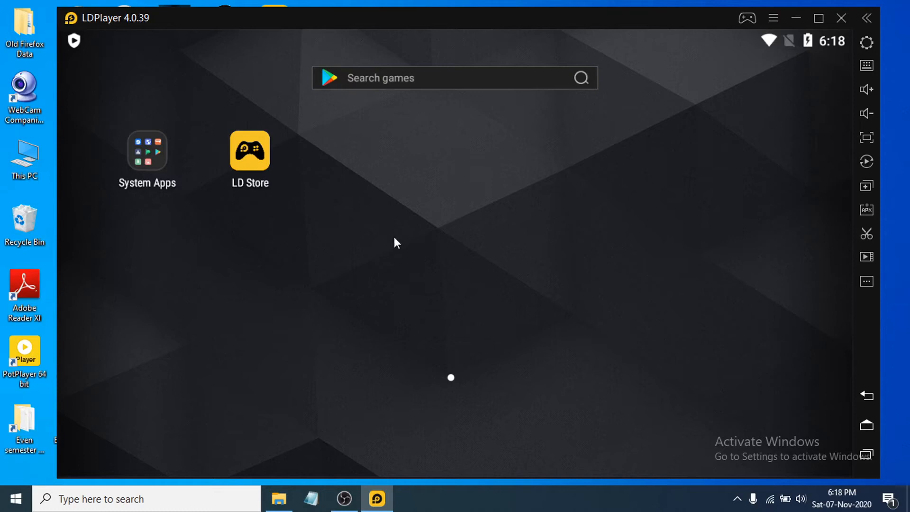
mouse_move(299, 277)
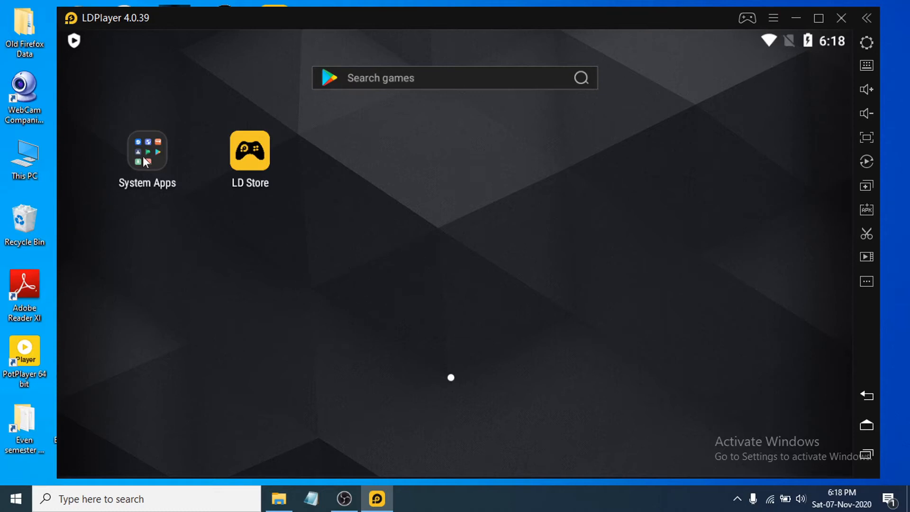
Open Play Store from the System Apps folder to its Google sign-in screen.
left_click(147, 152)
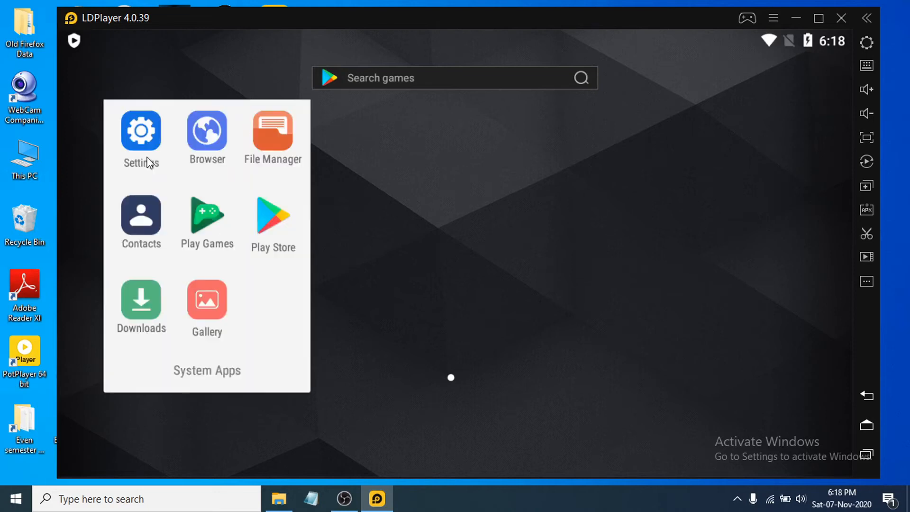
mouse_move(279, 227)
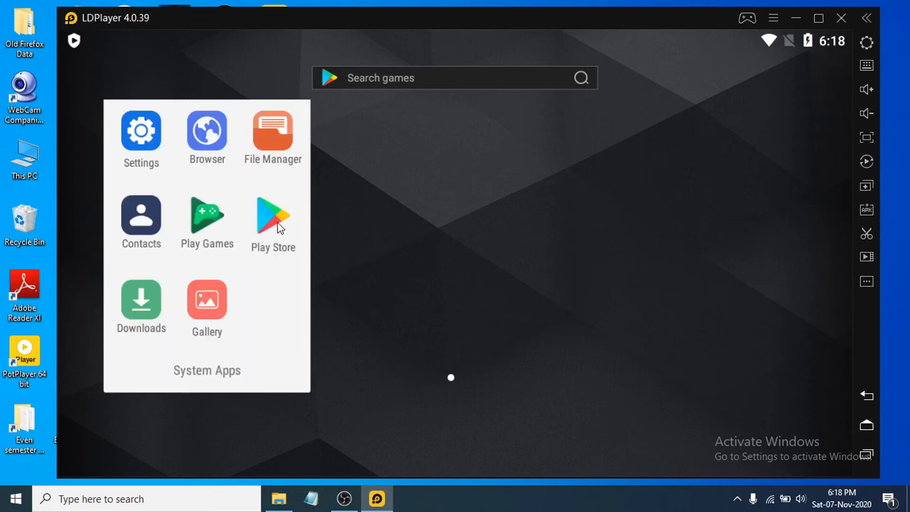
left_click(272, 212)
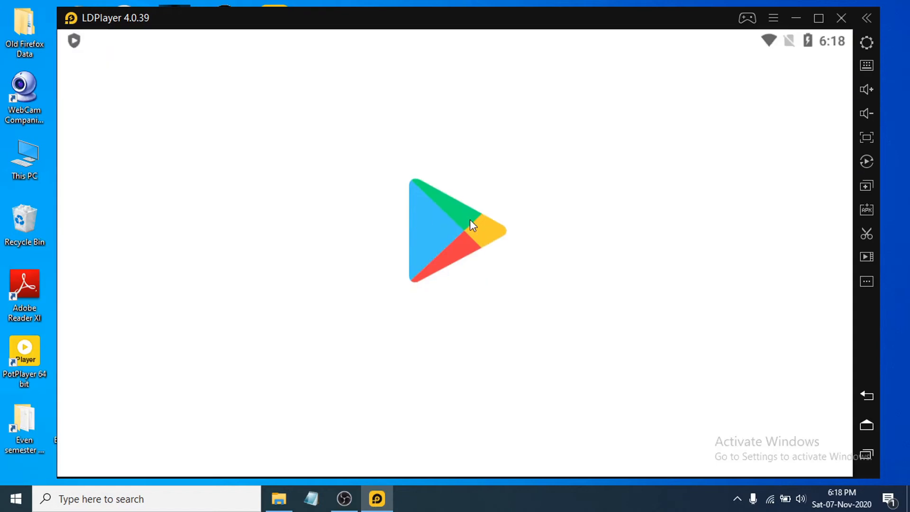
left_click(457, 229)
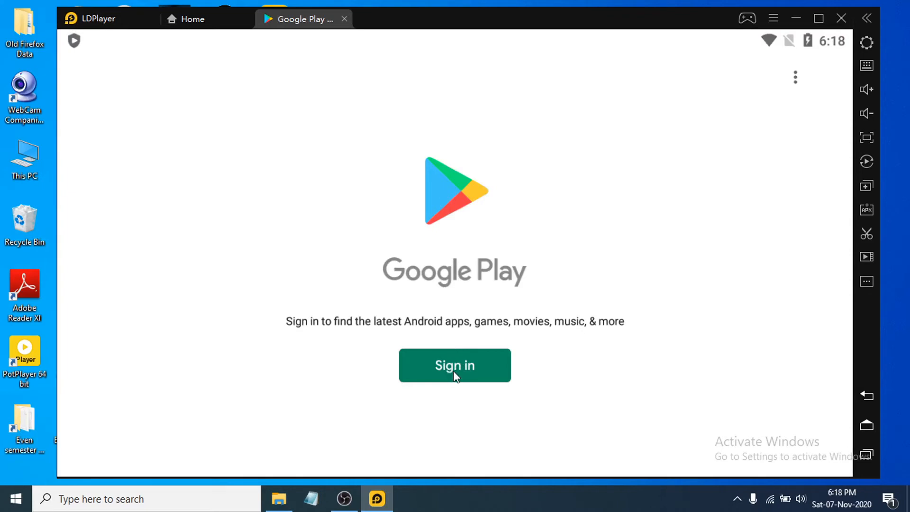
Enter the Google account email and complete the Play Store sign-in.
left_click(455, 365)
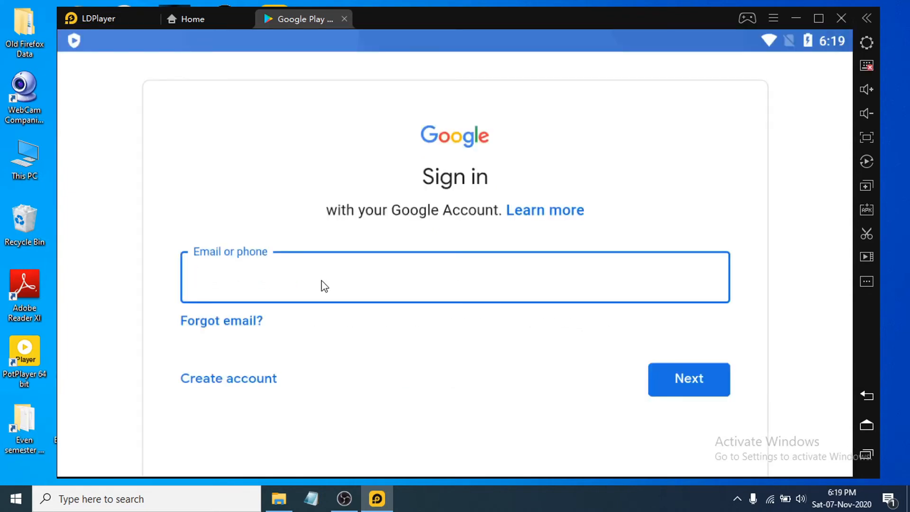
left_click(688, 380)
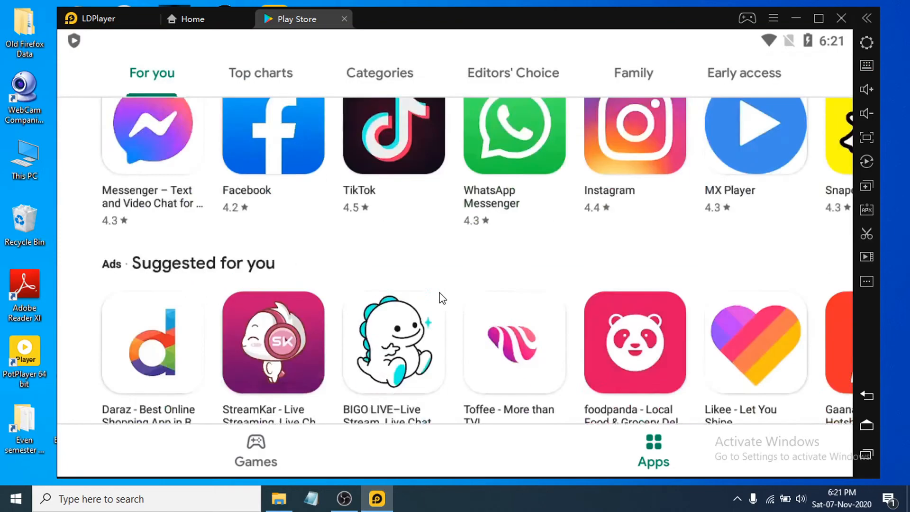
scroll("down", 3)
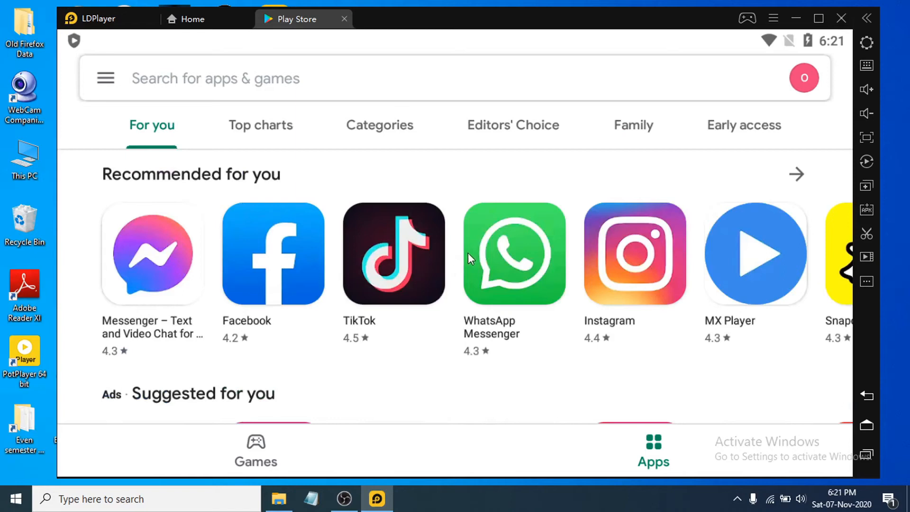
scroll("down", 3)
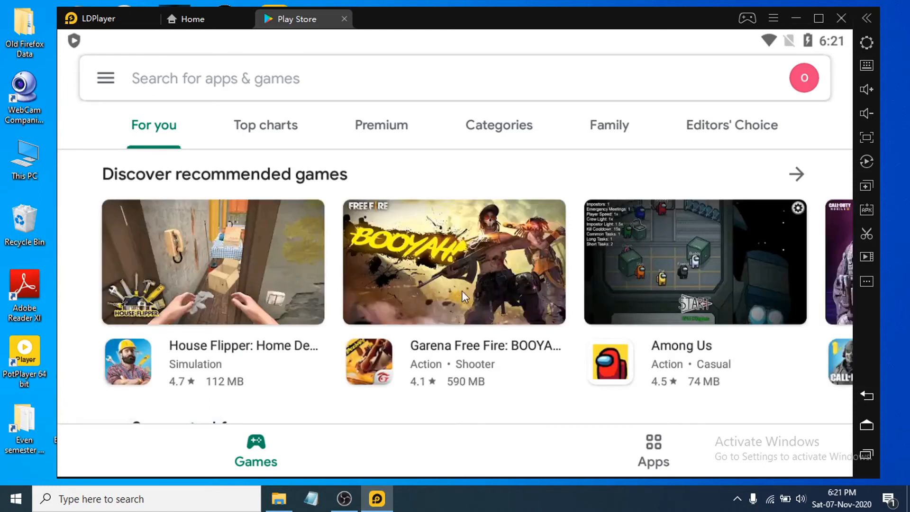
mouse_move(797, 181)
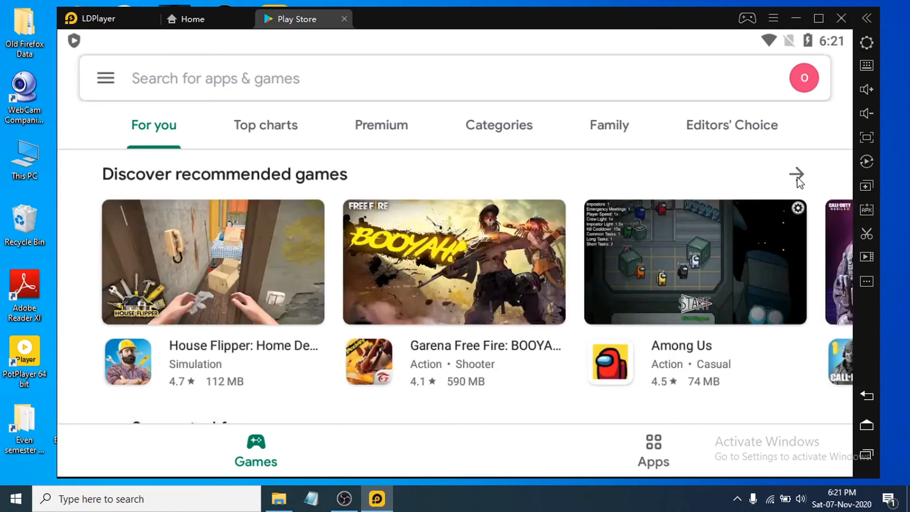
Open the Garena Free Fire: BOOYAH Day page from the recommended games list.
left_click(796, 175)
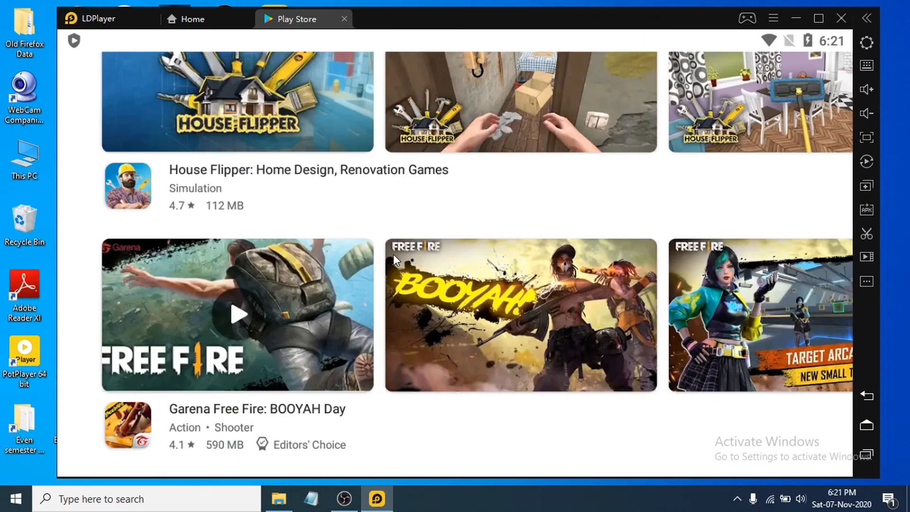
left_click(257, 409)
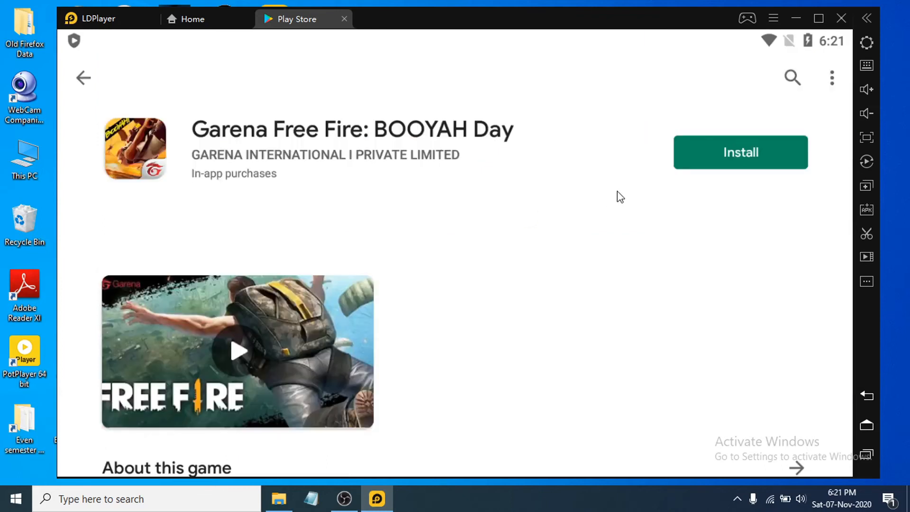
scroll("down", 3)
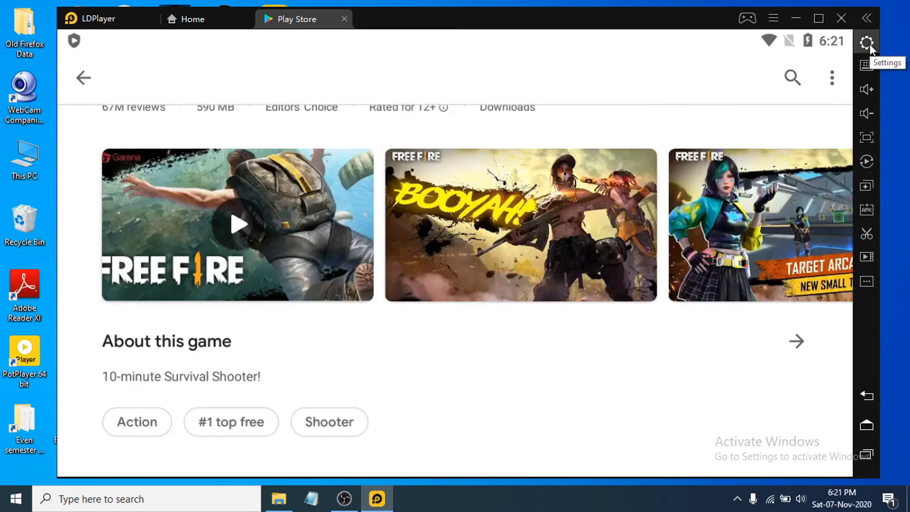
Change the emulator RAM setting from 3072M to 4096M.
left_click(867, 44)
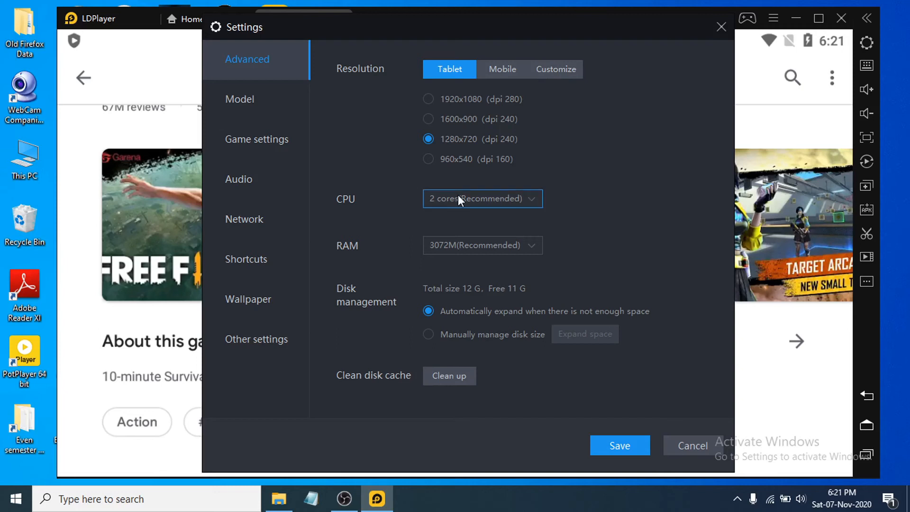
mouse_move(452, 206)
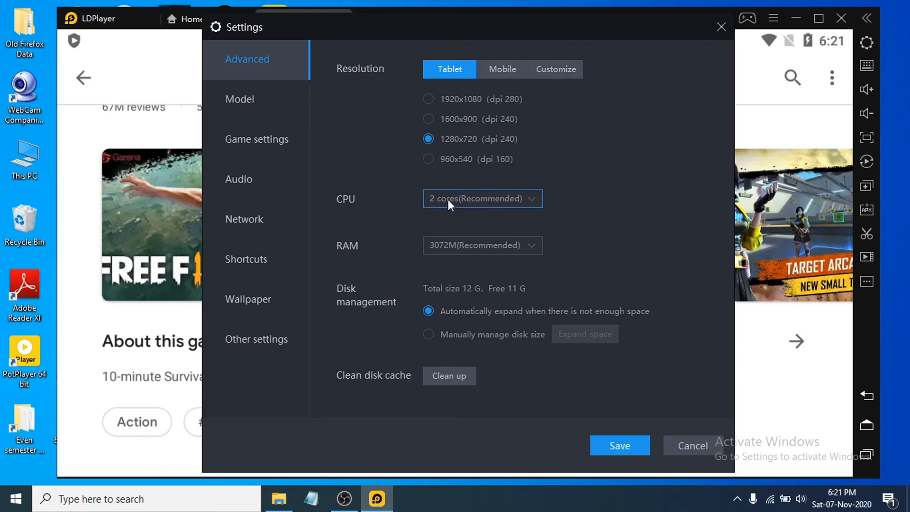
mouse_move(491, 204)
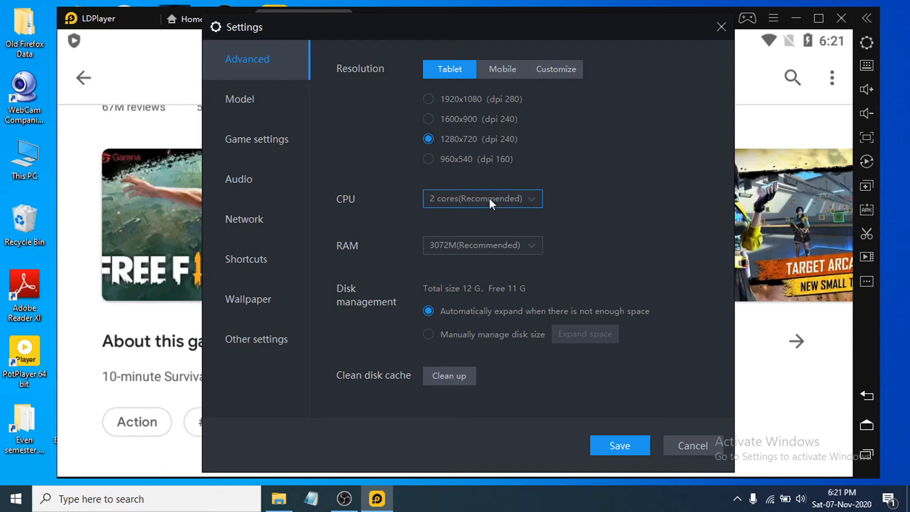
left_click(481, 245)
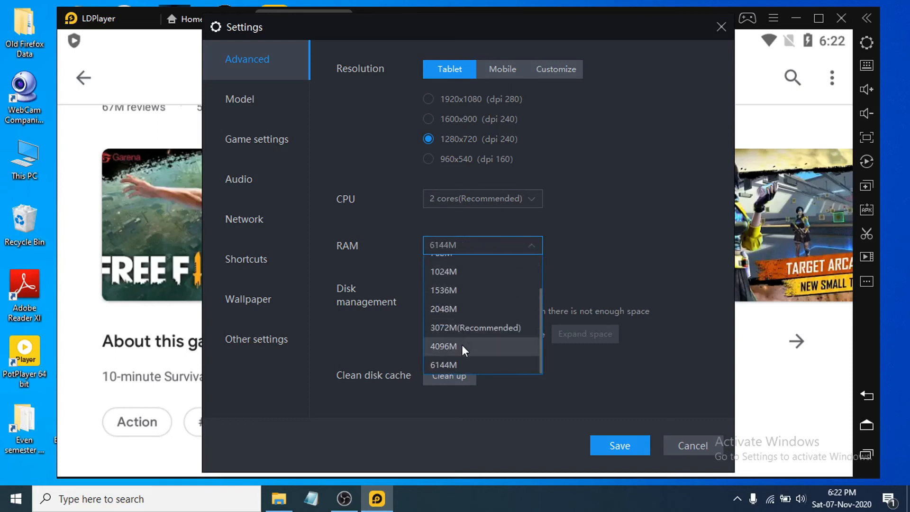
left_click(442, 346)
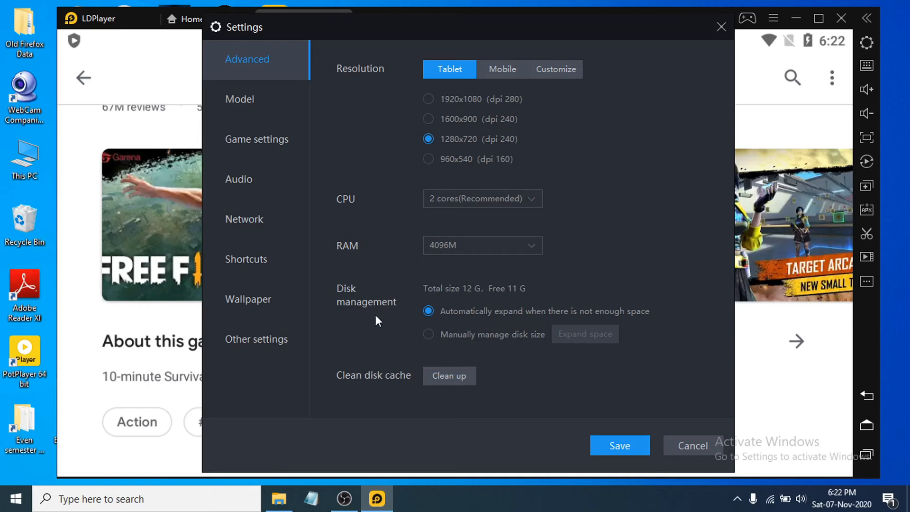
mouse_move(476, 361)
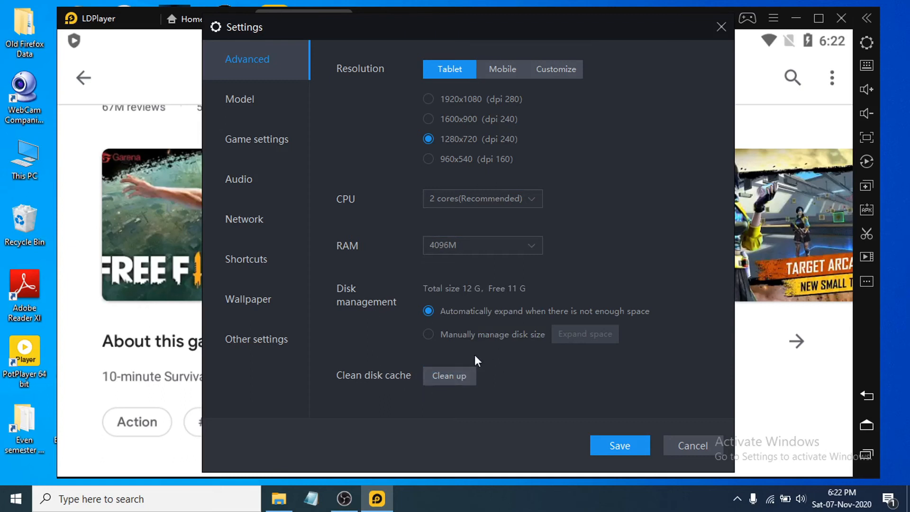
Review the Model, Game and Audio settings, ending on the Game frame rate options.
left_click(239, 98)
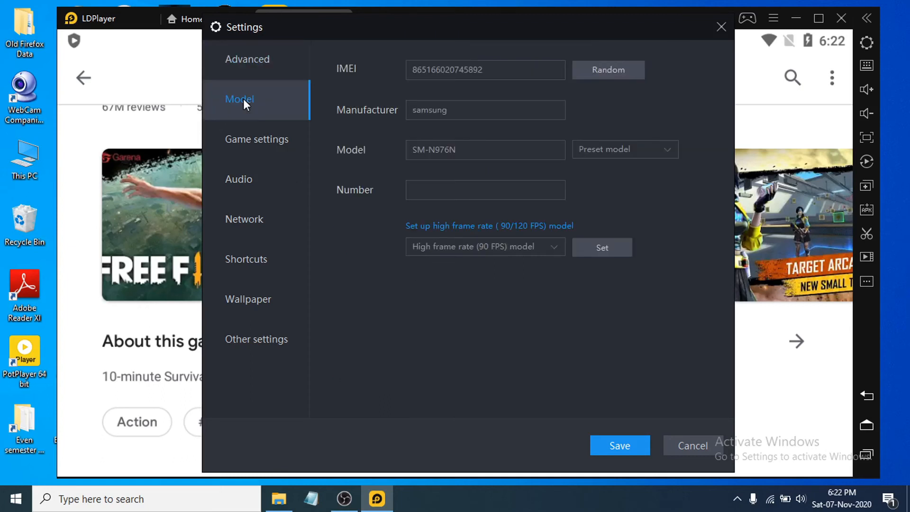
mouse_move(496, 90)
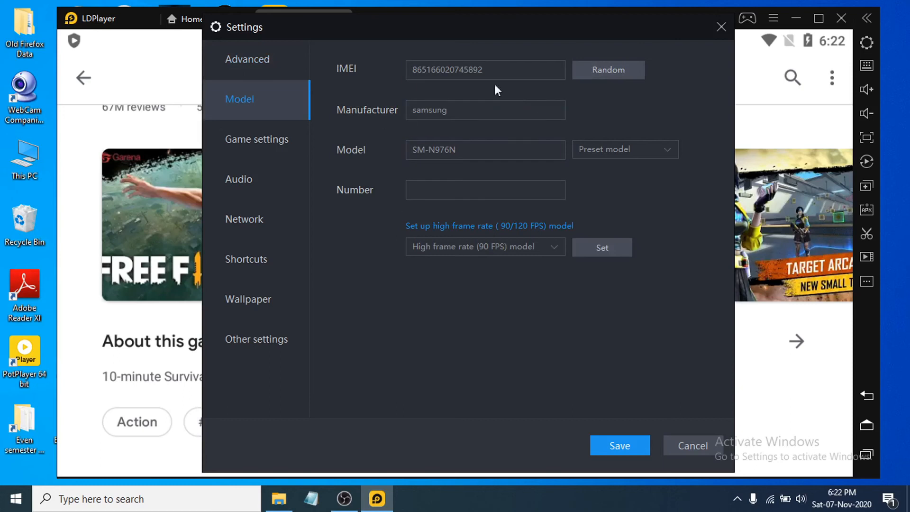
mouse_move(255, 151)
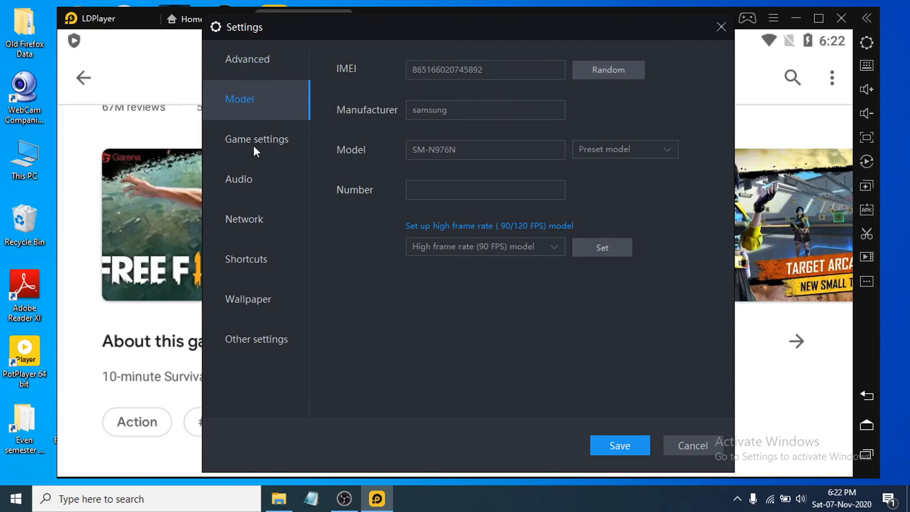
left_click(256, 139)
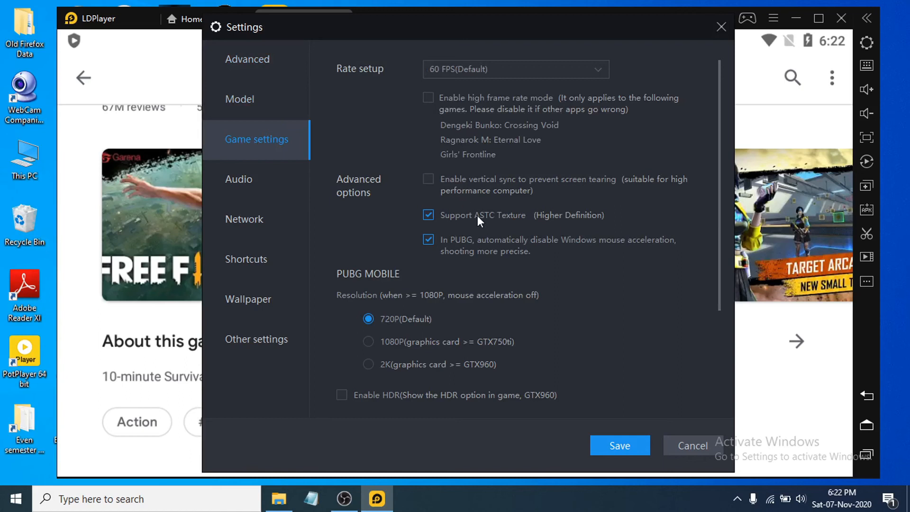
left_click(238, 179)
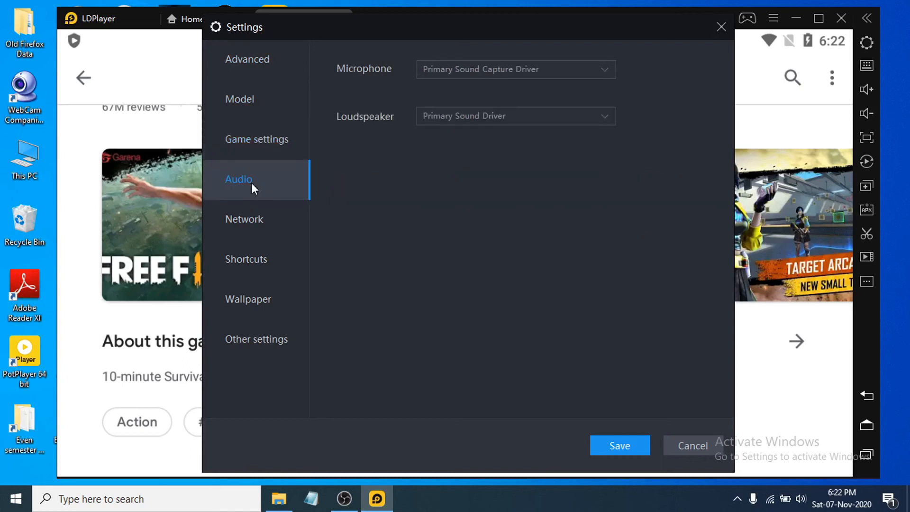
mouse_move(269, 295)
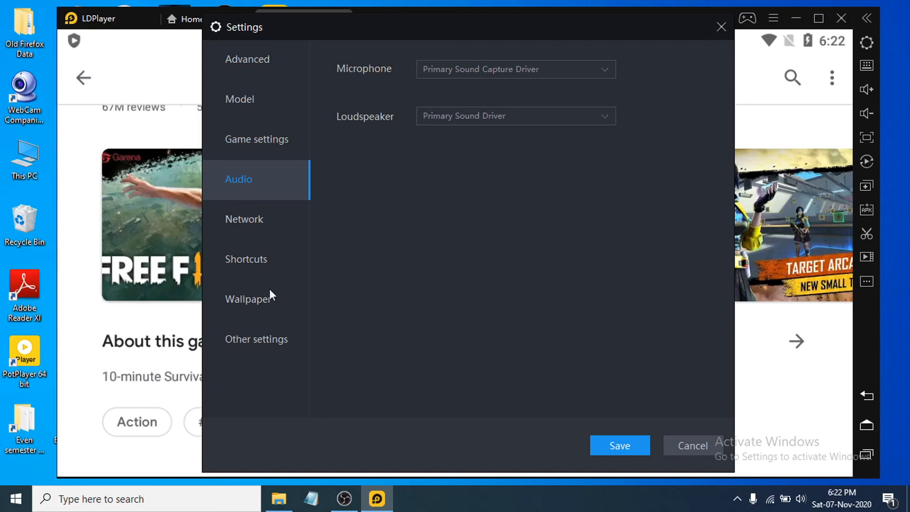
left_click(257, 139)
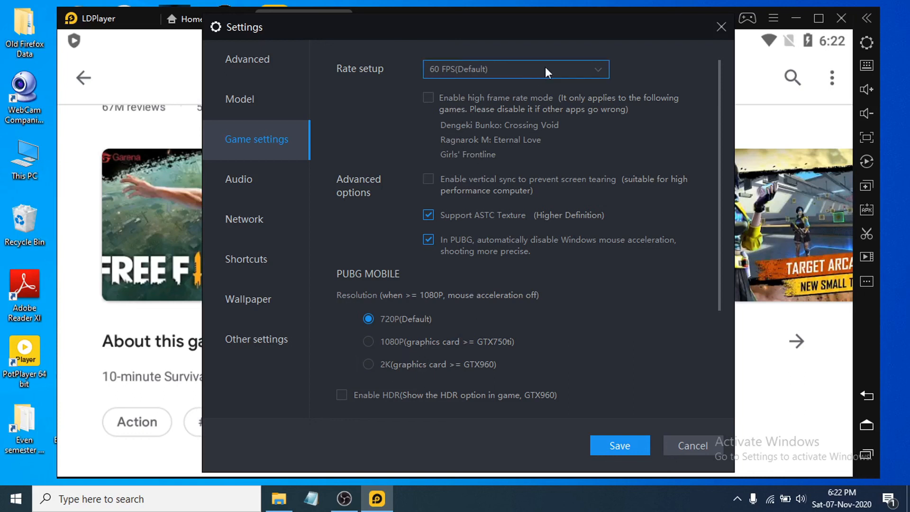
left_click(515, 70)
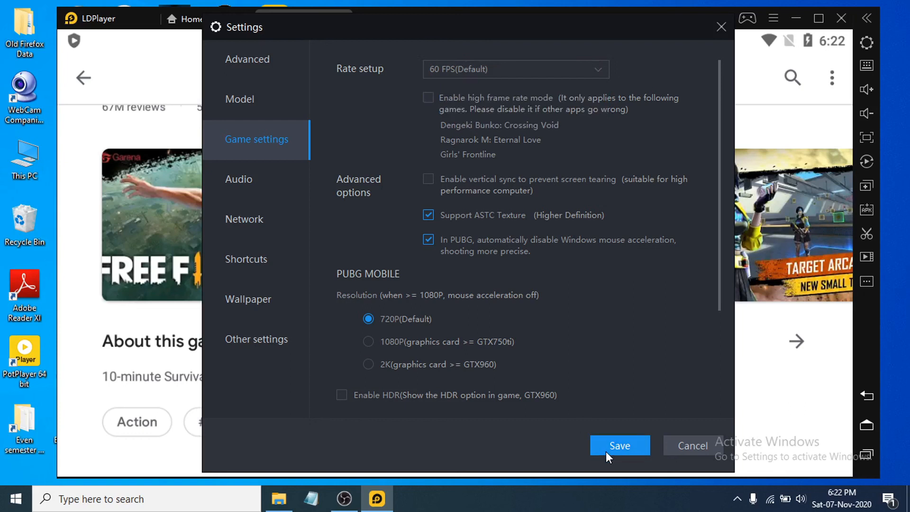
Save the settings and close the restart prompt without restarting LDPlayer.
left_click(619, 446)
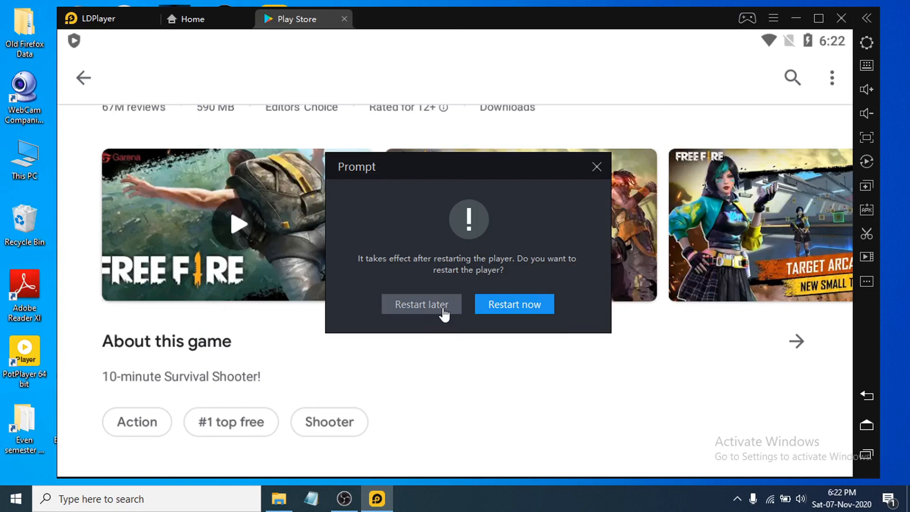
mouse_move(597, 176)
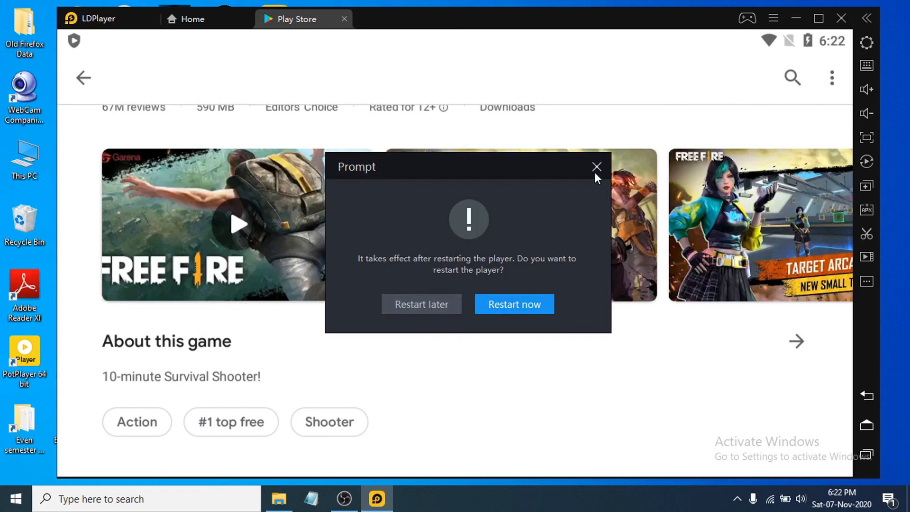
left_click(597, 167)
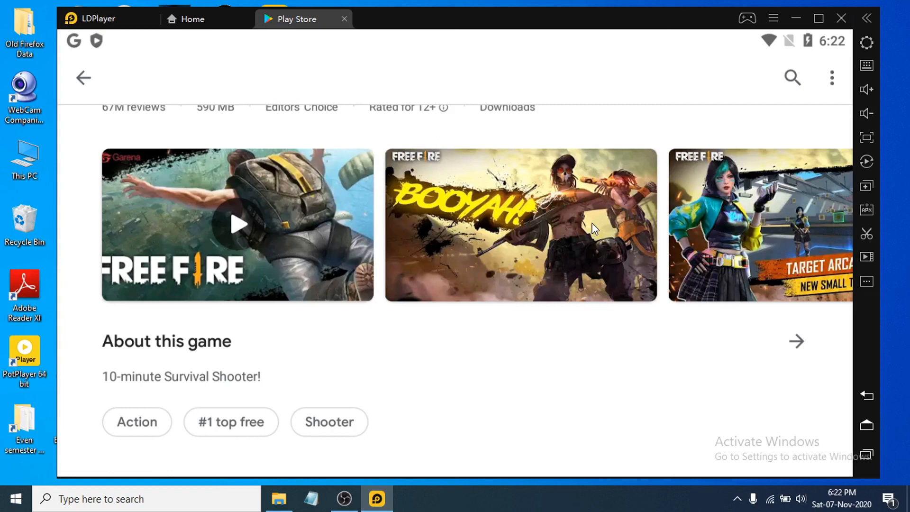
left_click(867, 65)
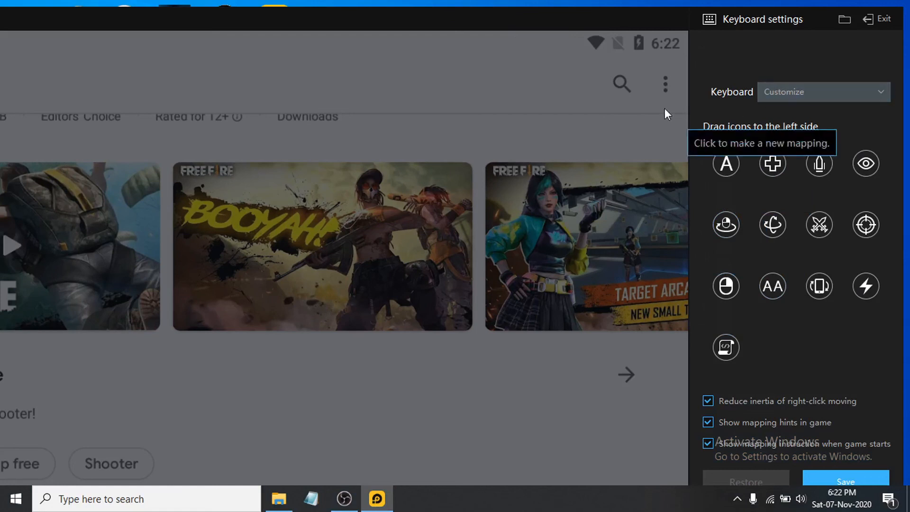
left_click(879, 18)
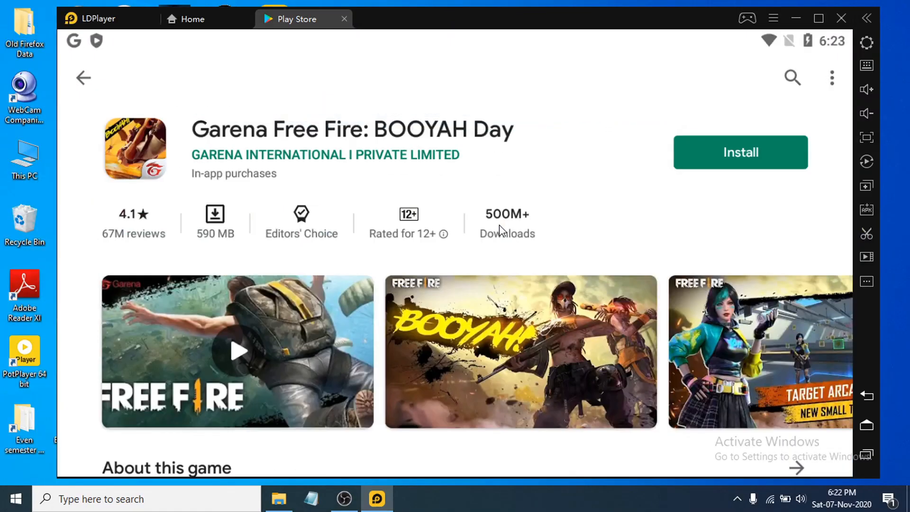
mouse_move(473, 191)
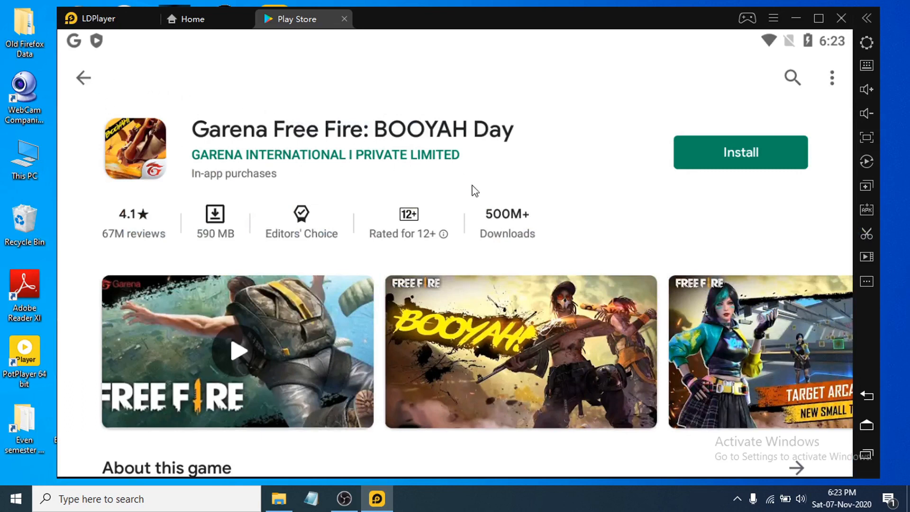